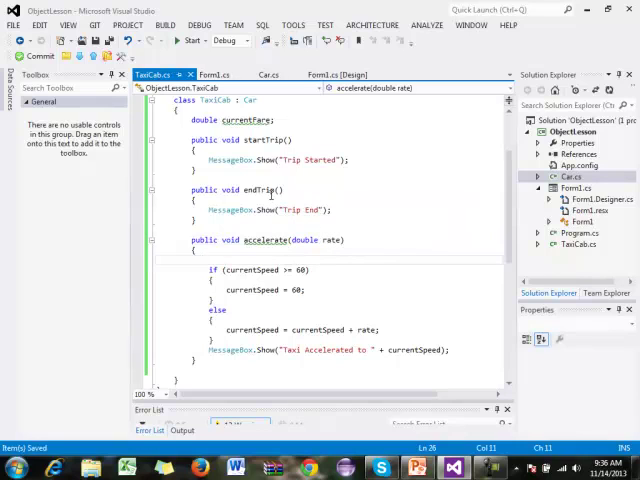
mouse_move(36, 432)
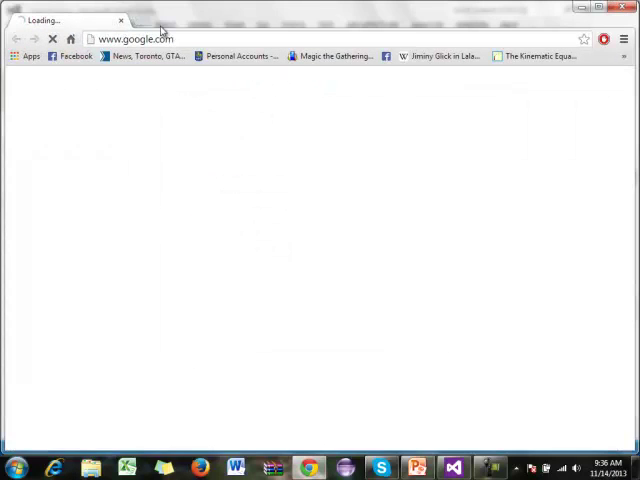
- Switch from the TaxiCab class to the Form1.cs tab showing button1_Click
click(135, 38)
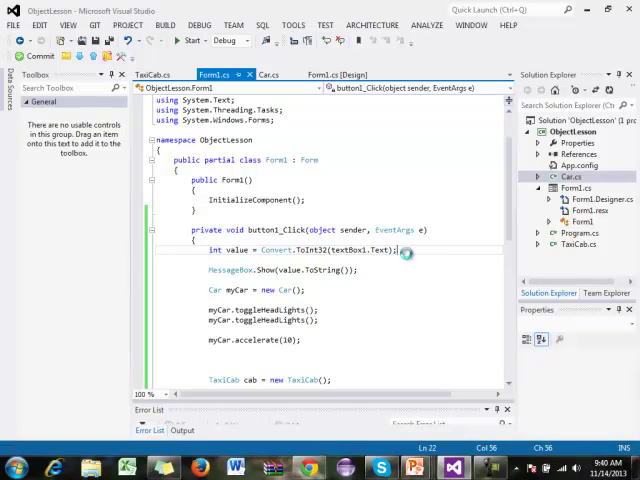
- Run Form1 and submit 'asdfasdf' through button1 to test non-numeric input
click(189, 40)
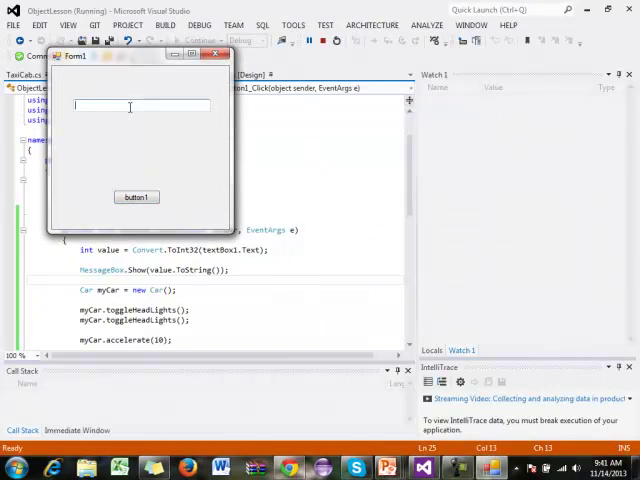
text(asdfasdf)
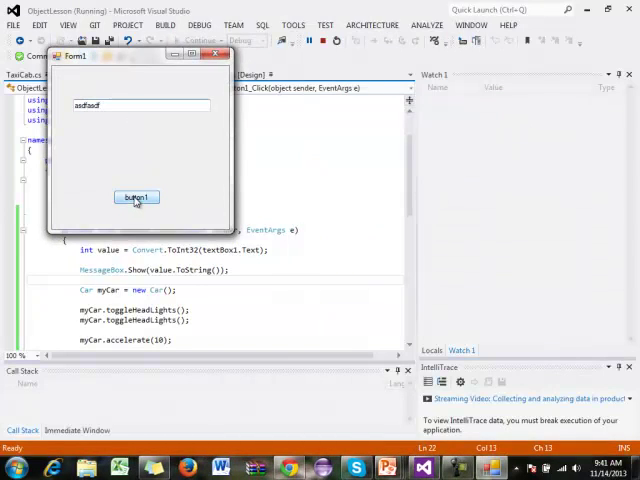
click(136, 196)
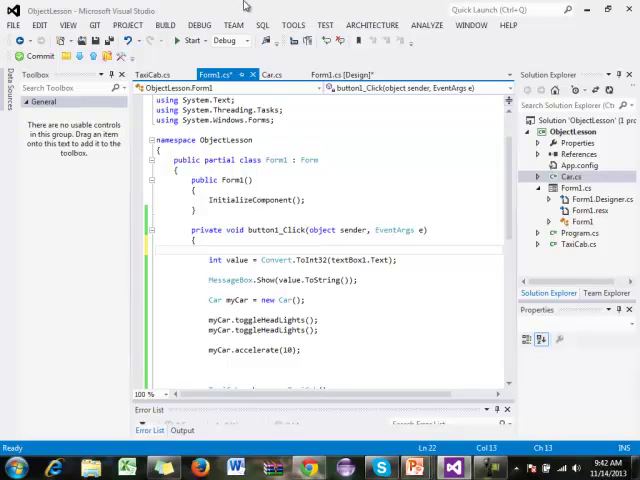
click(190, 40)
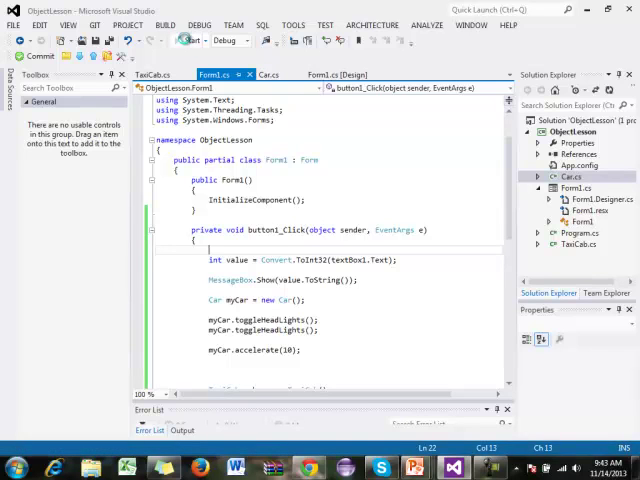
click(181, 40)
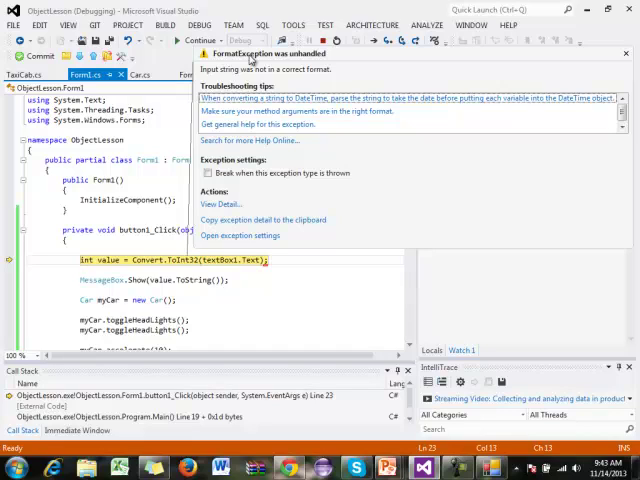
click(624, 53)
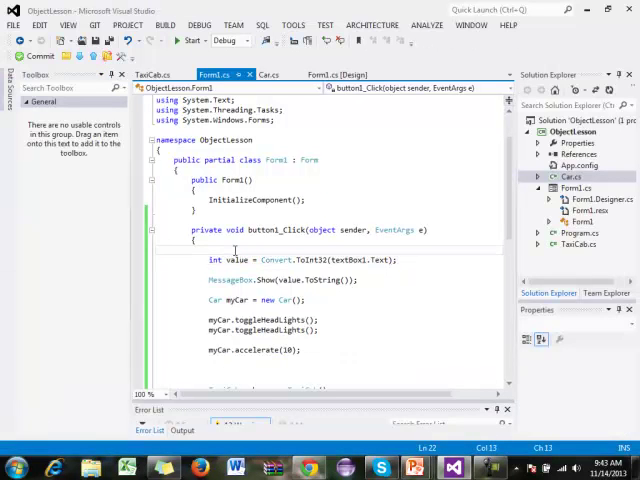
- Wrap Convert.ToInt32 in try with catch (Exception ex) showing 'Silly goof you didn't enter a number'
text(try)
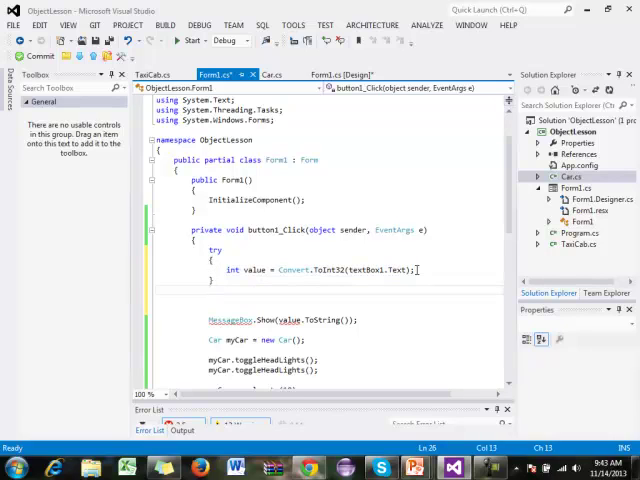
text(catch()
text(})
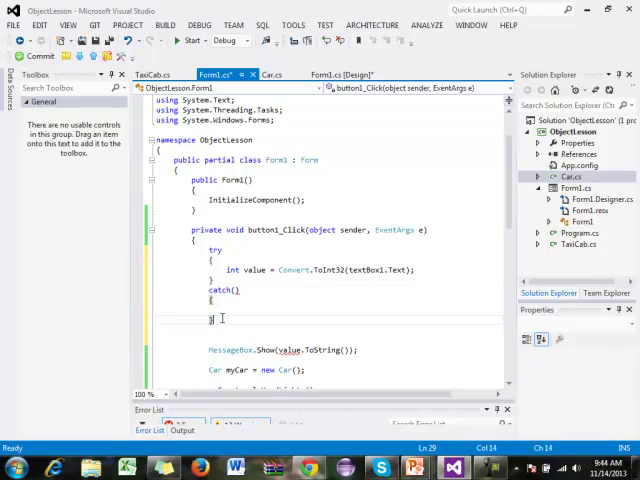
text(Exception ex)
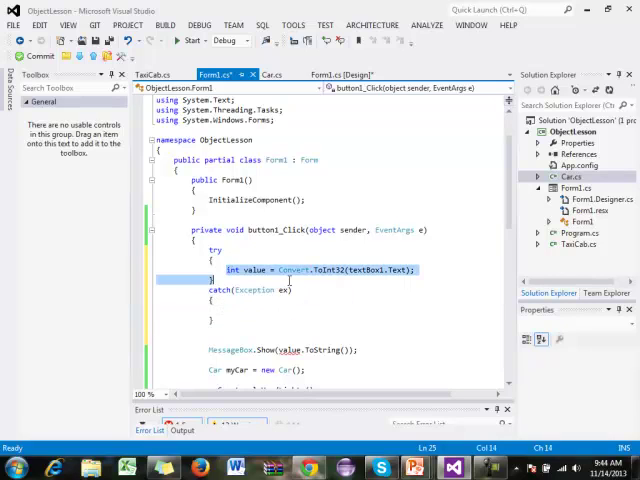
click(420, 270)
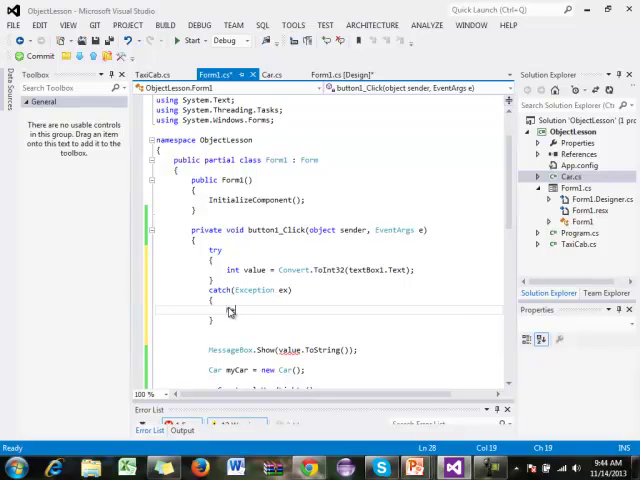
text(MessageBox.Show("Silly goof you didn't enter a number");)
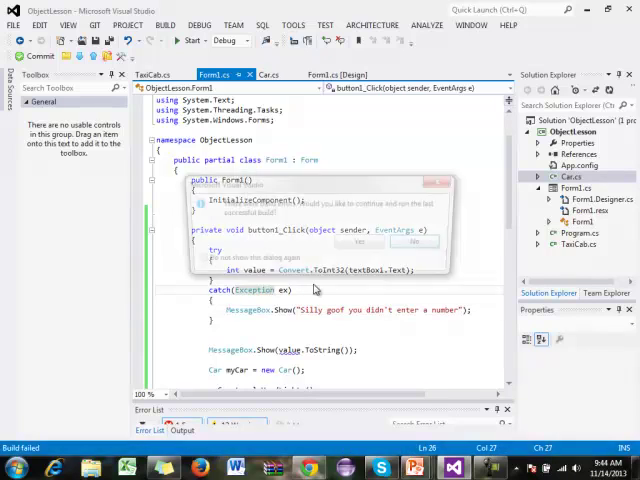
- Decline the build-failed prompt and comment out MessageBox.Show(value.ToString())
click(414, 242)
text(//)
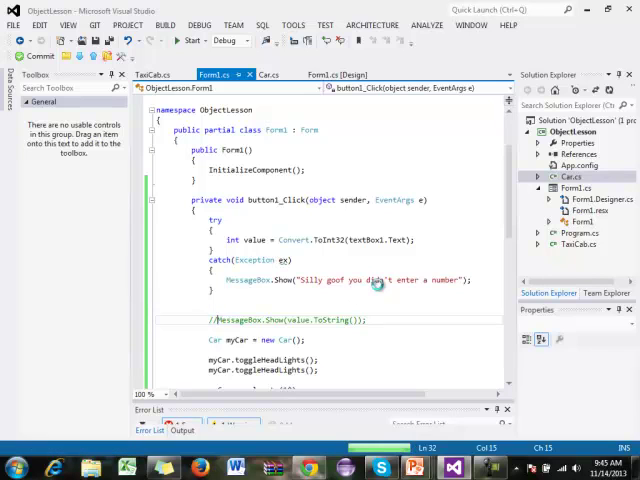
- Run Form1 with 123 and dismiss the headlight and acceleration messages
click(186, 40)
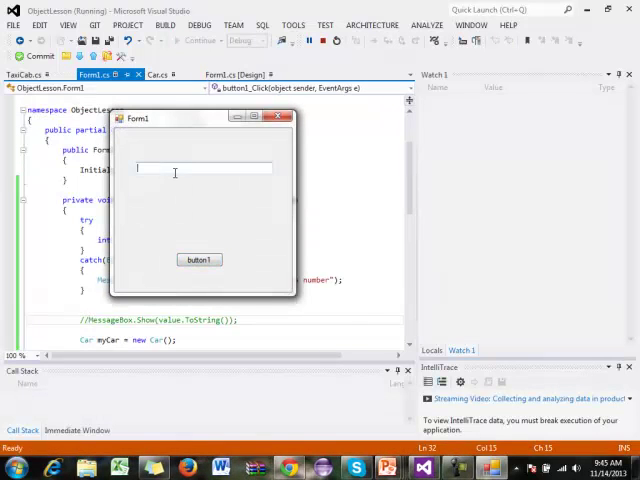
text(123)
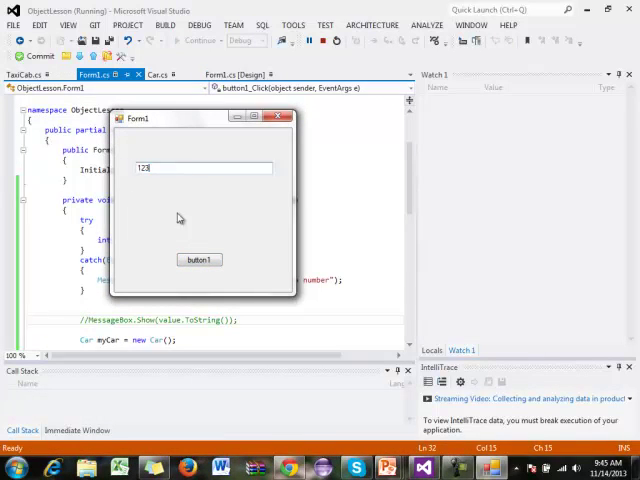
click(199, 260)
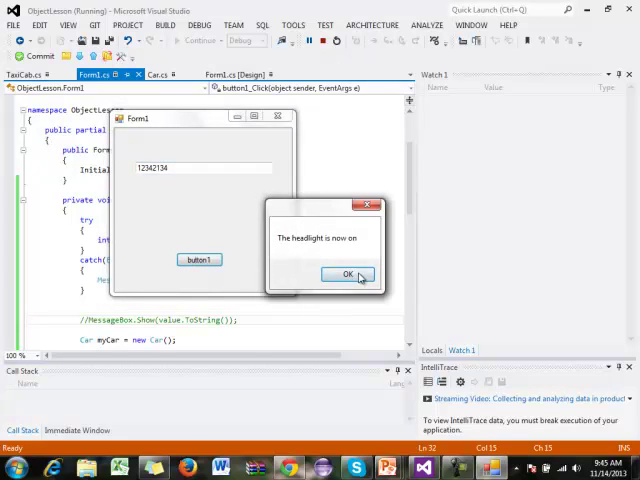
click(342, 274)
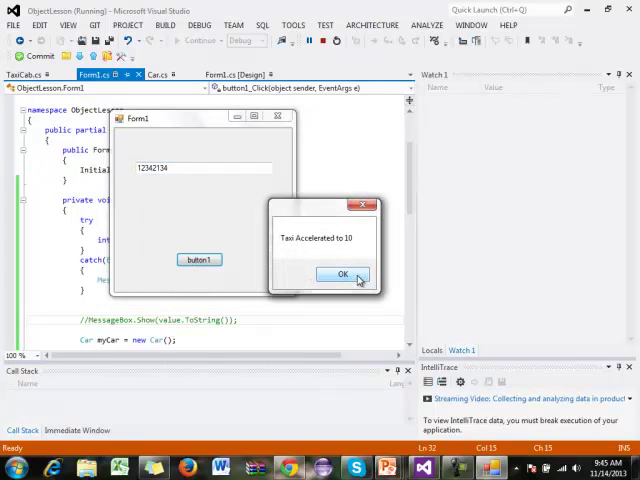
click(342, 273)
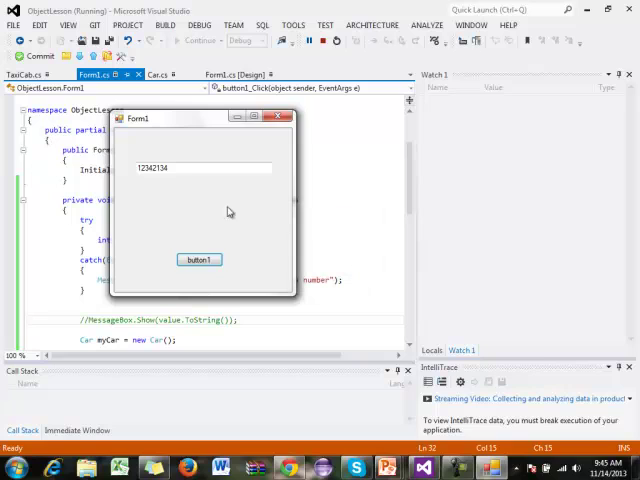
- Submit a letter and dismiss the not-a-number message and remaining car messages
click(199, 260)
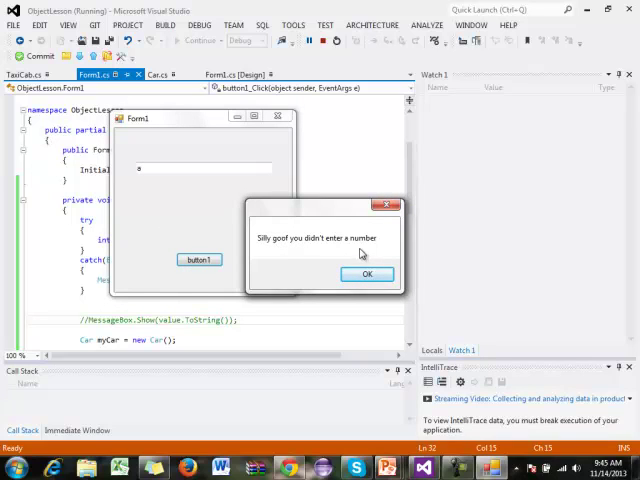
click(366, 274)
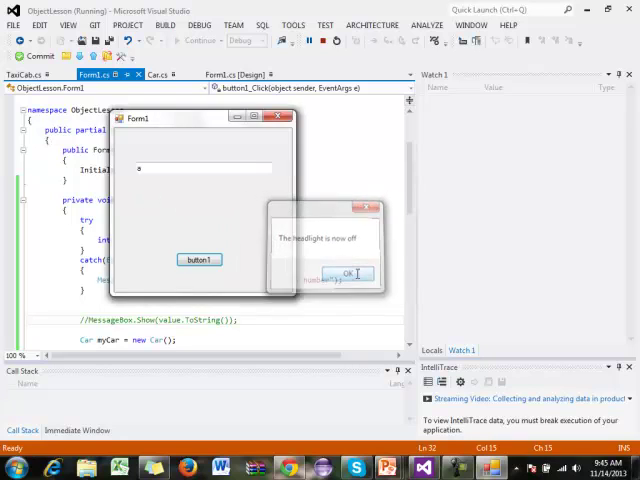
click(348, 274)
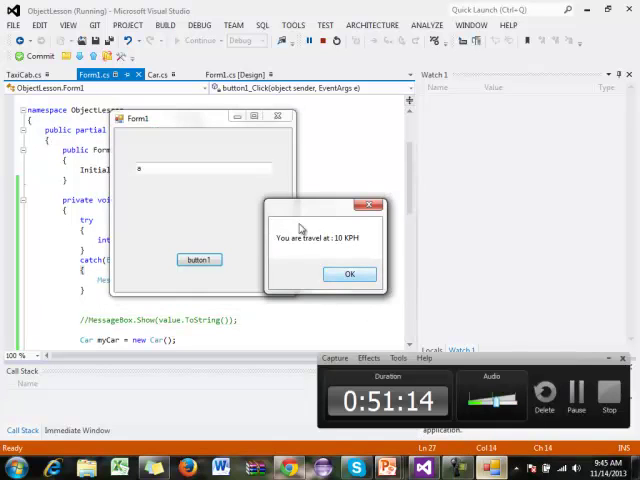
click(349, 273)
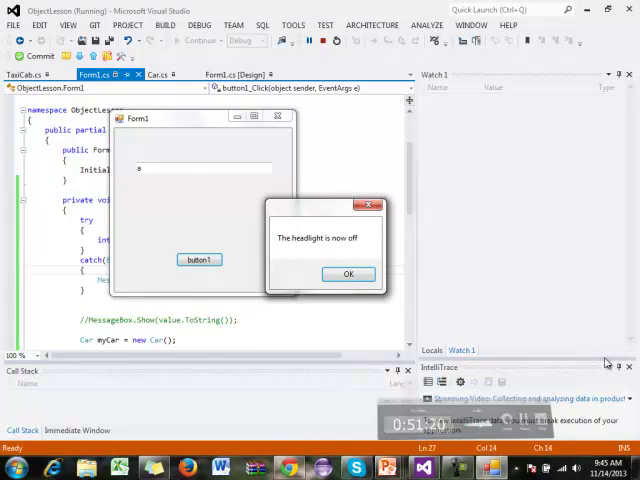
click(348, 273)
text(/* )
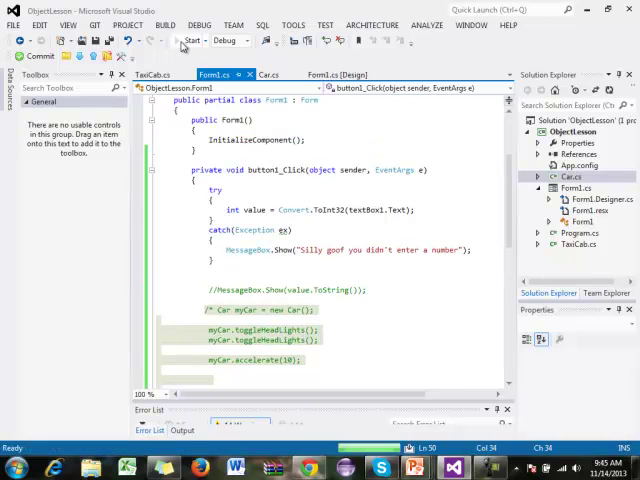
- Run Form1, submit 'asdfasdf' and dismiss the catch message, then enter 12
click(192, 40)
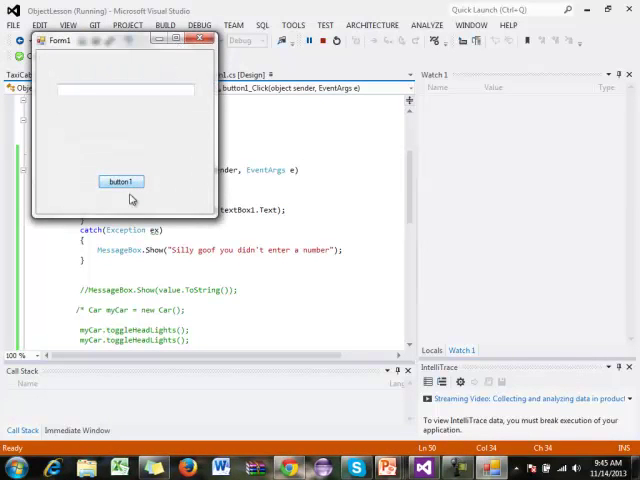
text(asdfasdf)
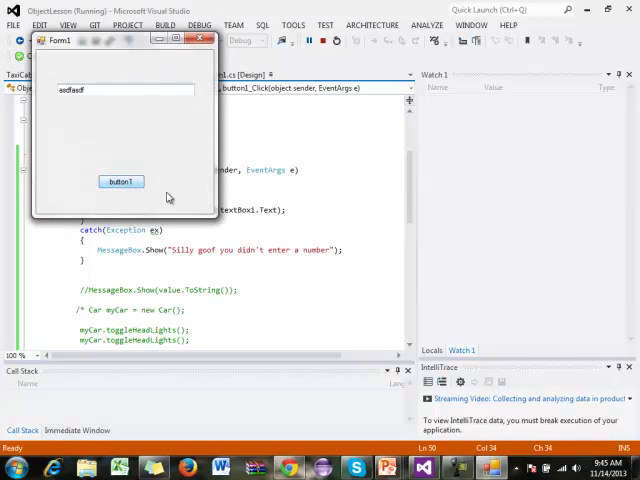
mouse_move(117, 52)
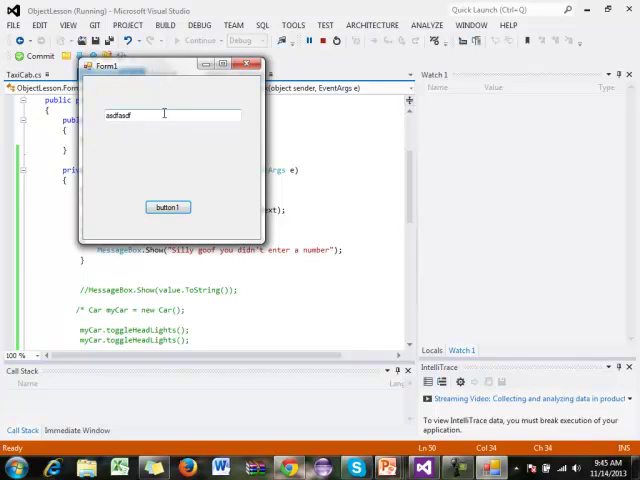
click(167, 207)
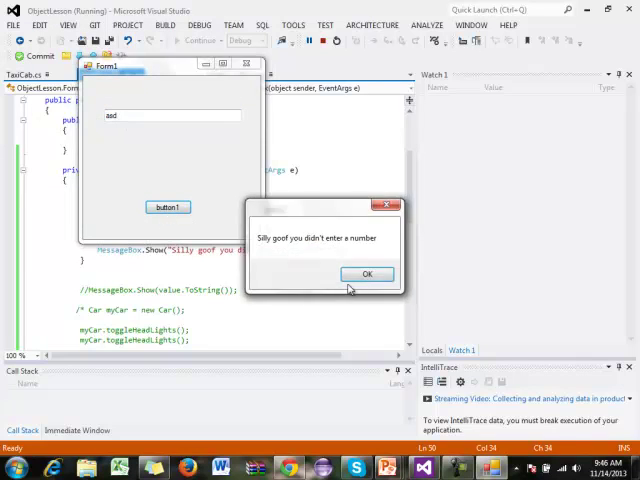
click(366, 273)
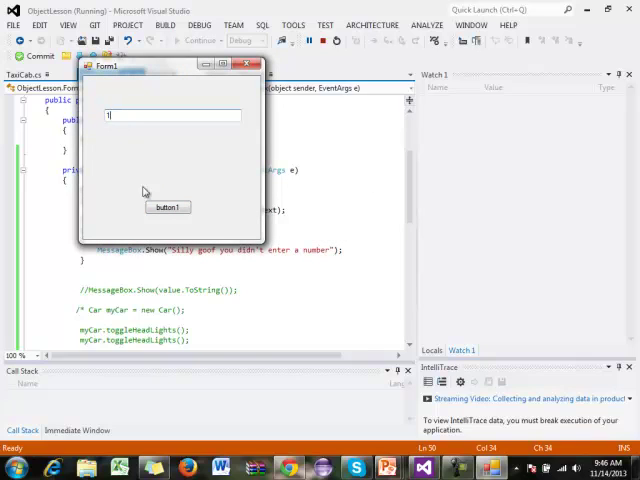
text(2)
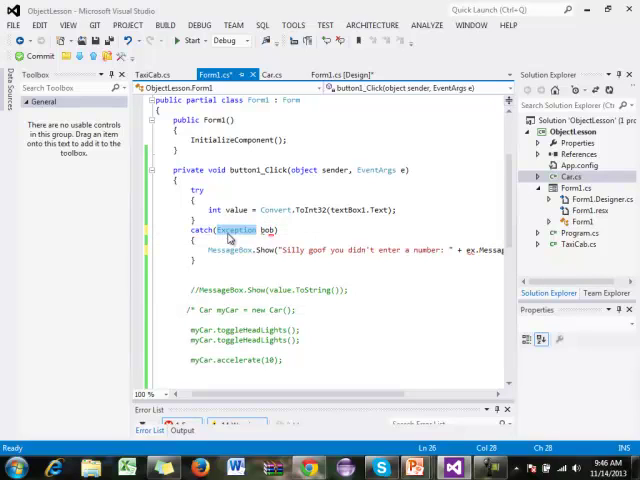
- Rename the catch variable to ex to match the appended ex.Message
double_click(264, 230)
text(e)
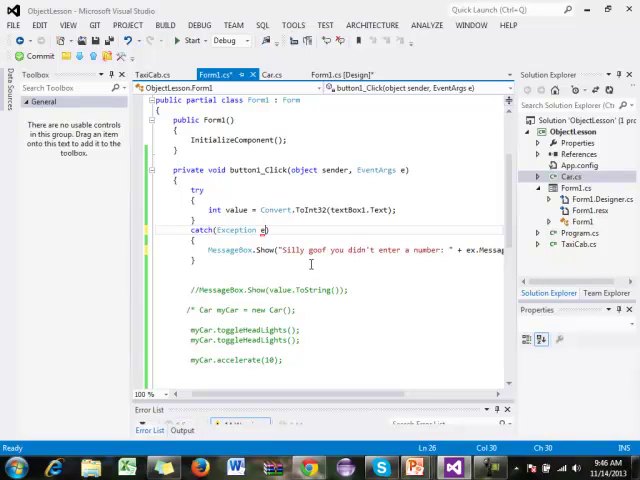
mouse_move(454, 261)
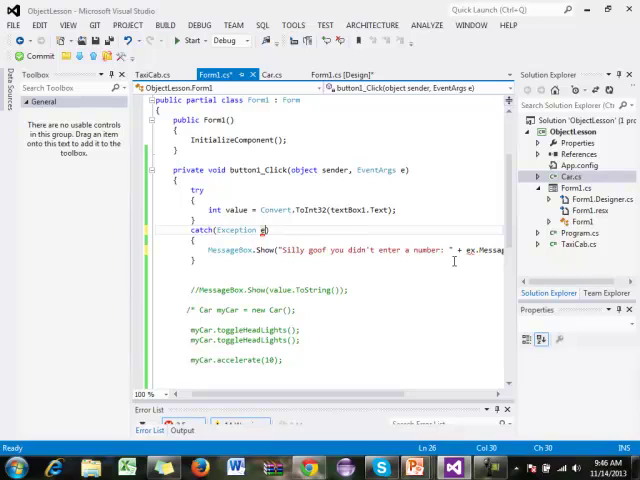
text(x)
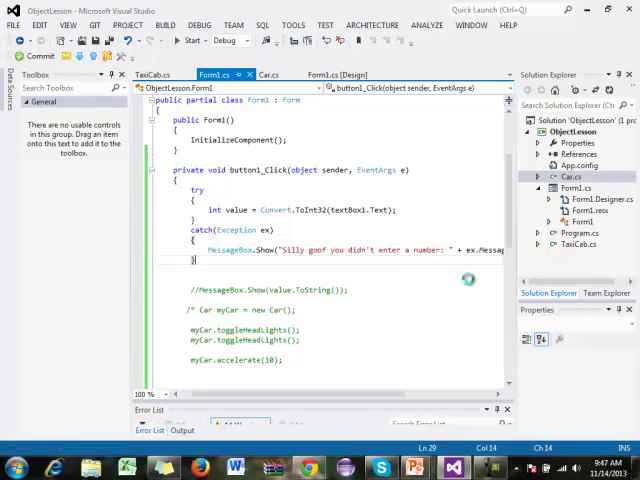
click(189, 40)
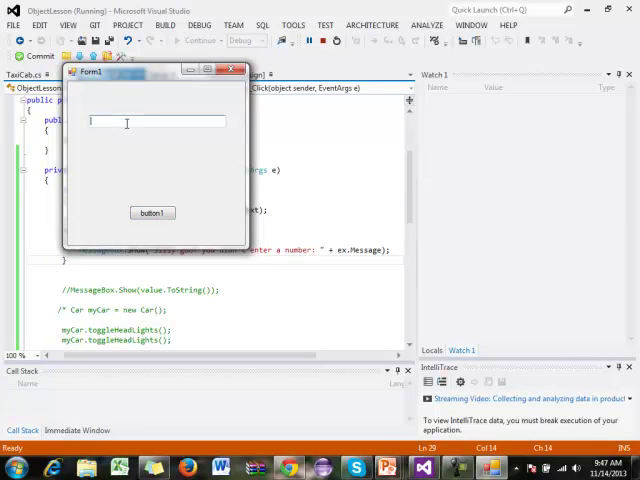
click(151, 212)
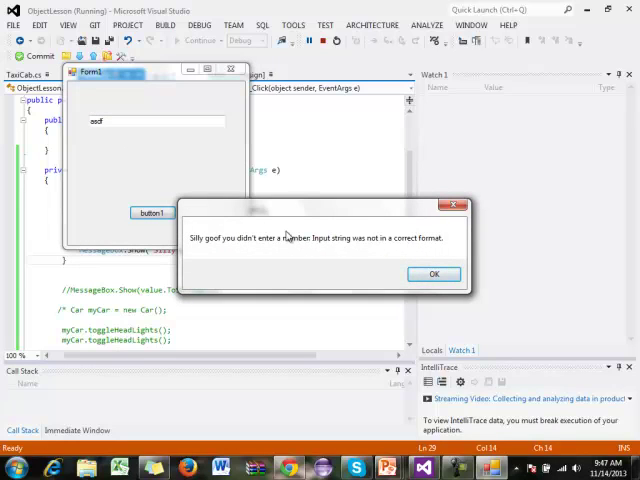
mouse_move(369, 248)
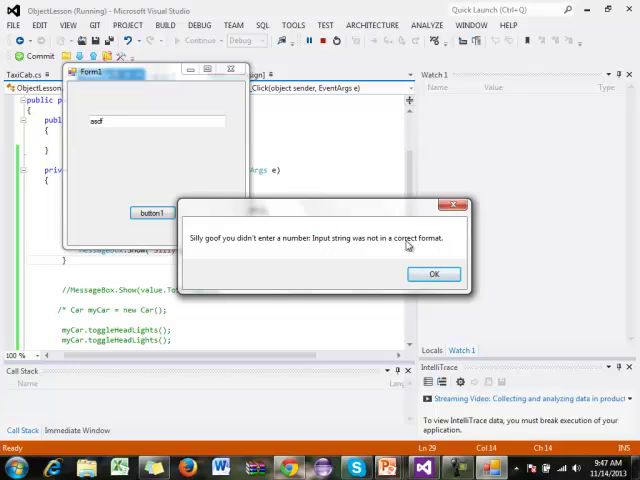
click(433, 273)
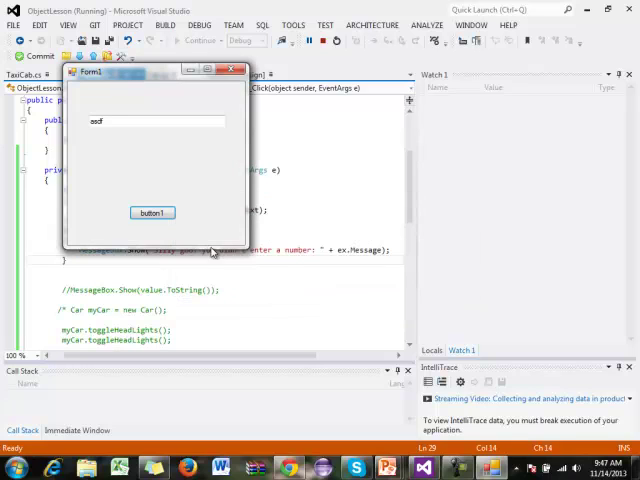
text(23)
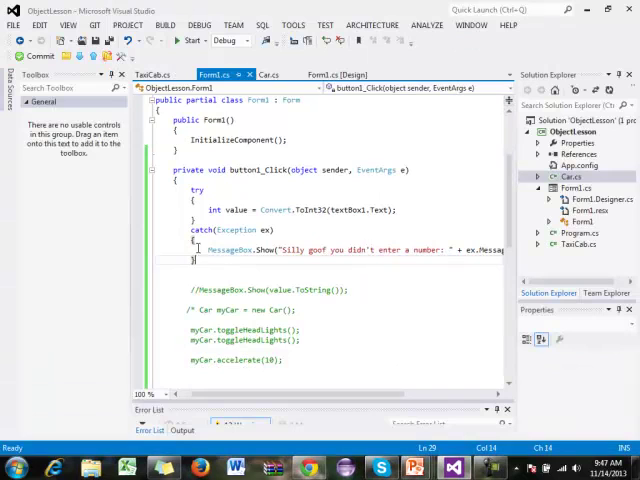
- Uncomment the Car and TaxiCab code and add return; to the catch block
scroll(down, 3)
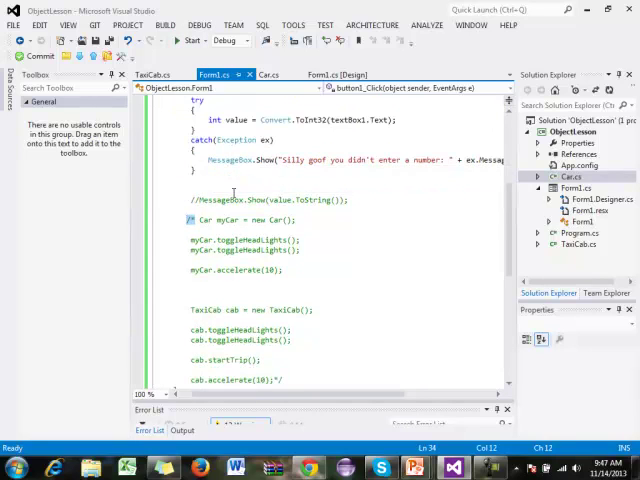
scroll(down, 3)
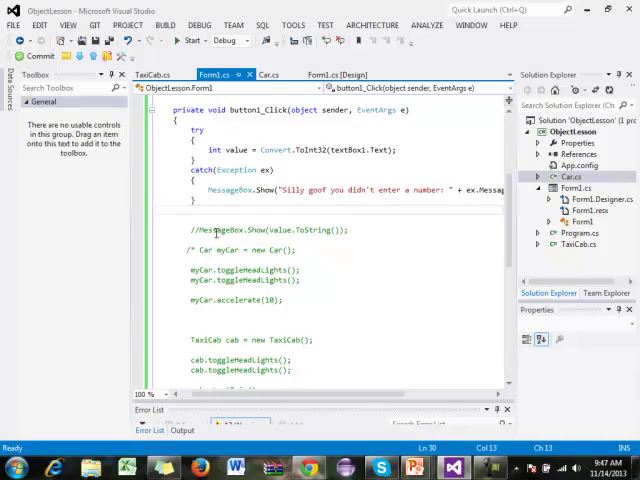
scroll(down, 3)
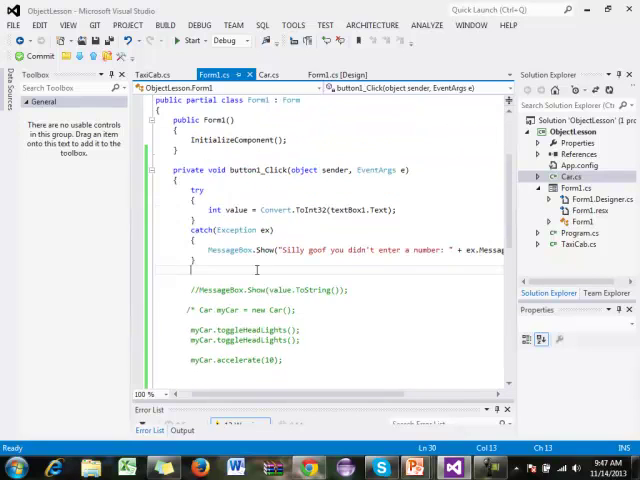
scroll(down, 3)
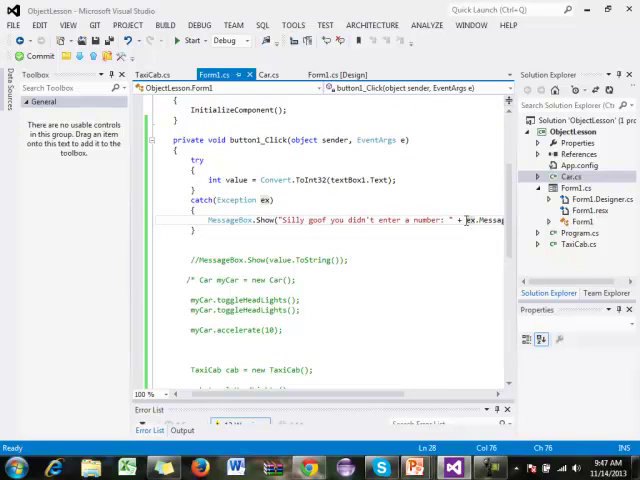
mouse_move(202, 271)
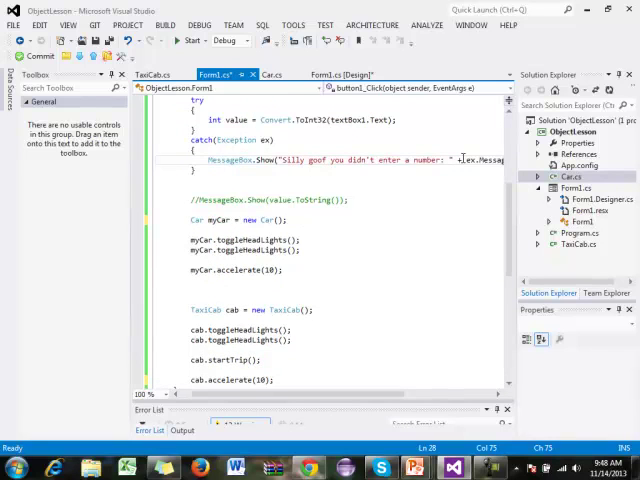
text(return;)
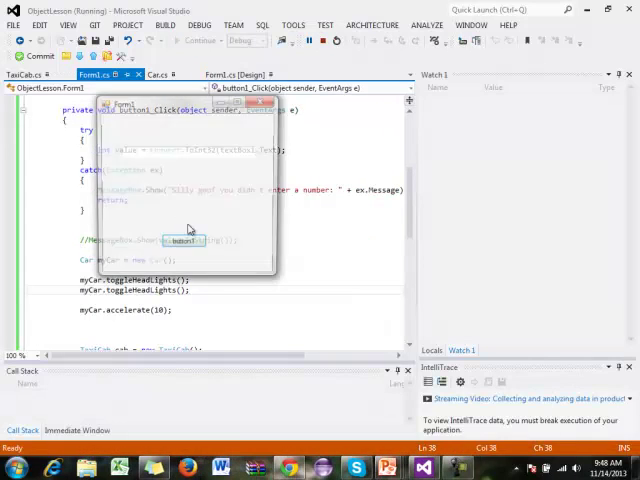
- Submit 'asdf' in Form1 and dismiss the format error message
text(asdf)
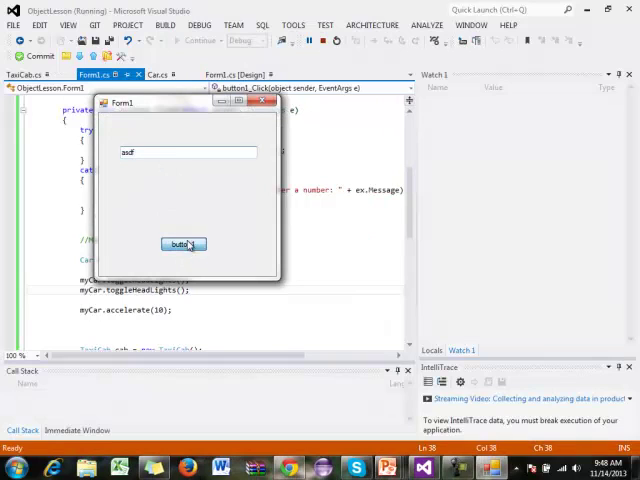
click(183, 244)
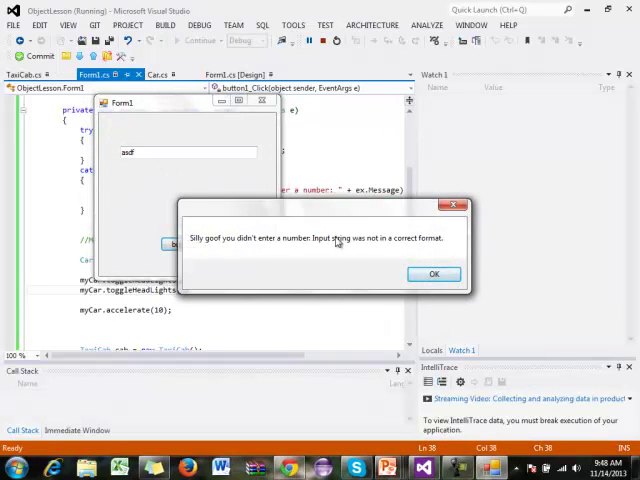
click(433, 274)
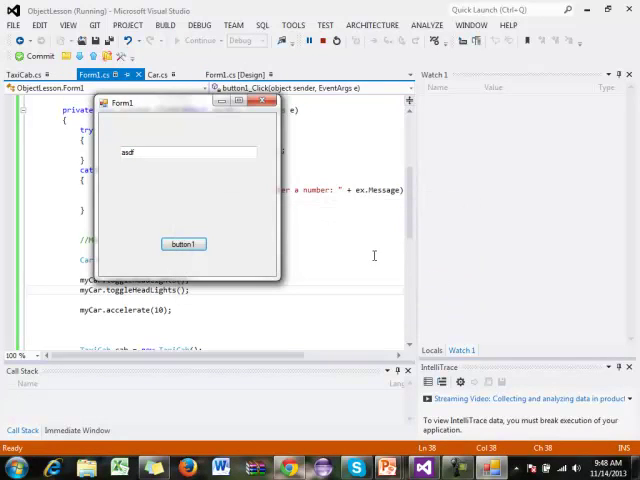
- Submit 123, dismiss the travel speed and taxi acceleration messages, and close Form1
text(123)
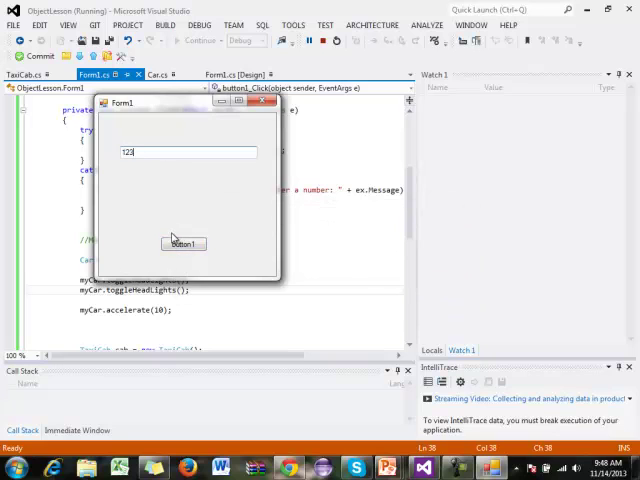
click(182, 243)
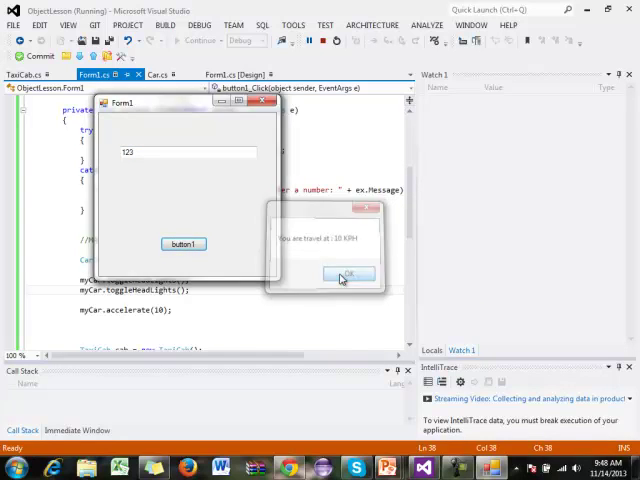
click(345, 273)
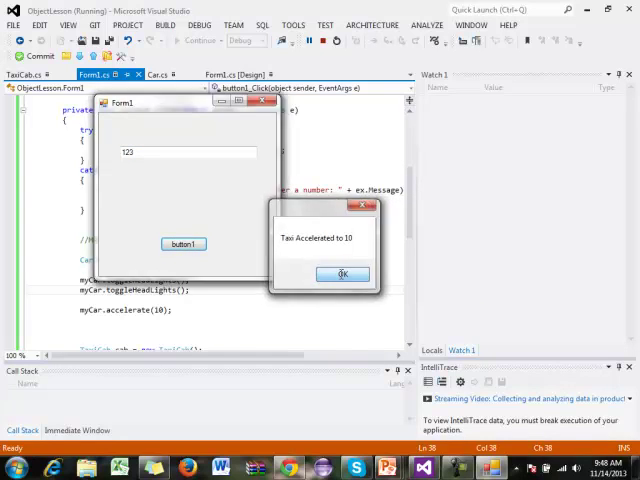
click(341, 274)
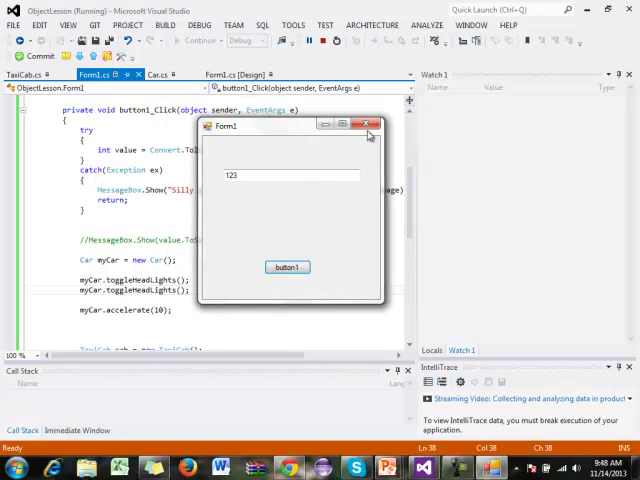
click(369, 124)
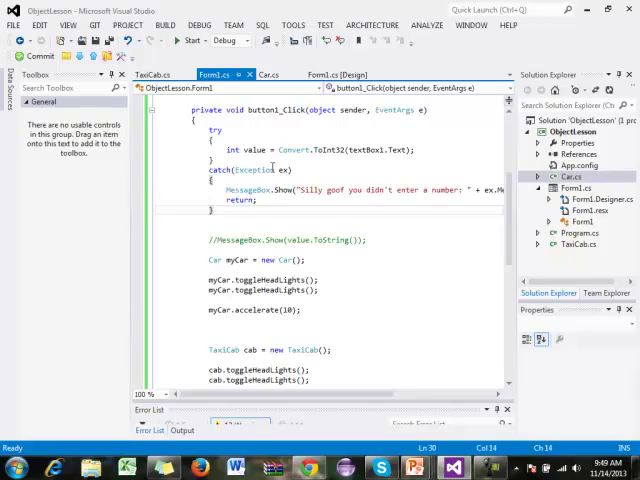
- Comment out the try/catch, run the last build, and submit 'asdf' to trigger FormatException
double_click(258, 169)
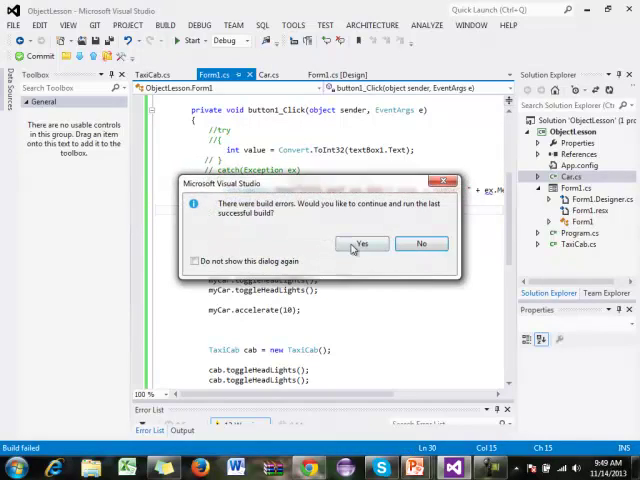
click(421, 243)
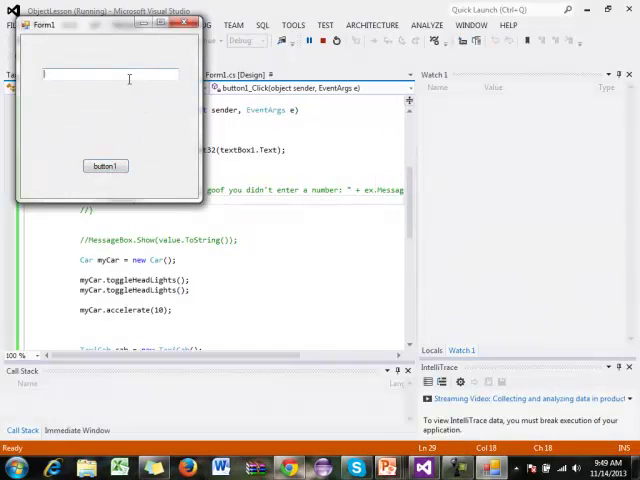
text(asdf)
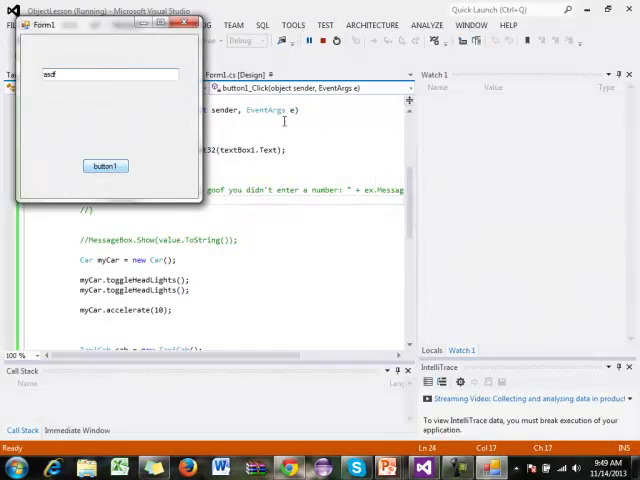
click(106, 166)
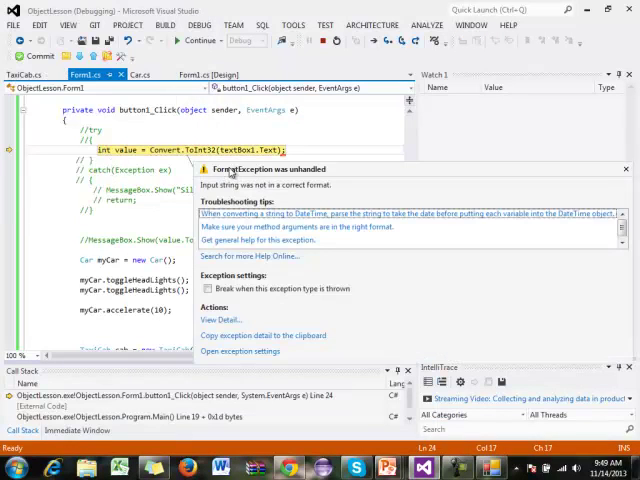
mouse_move(265, 175)
text(Format)
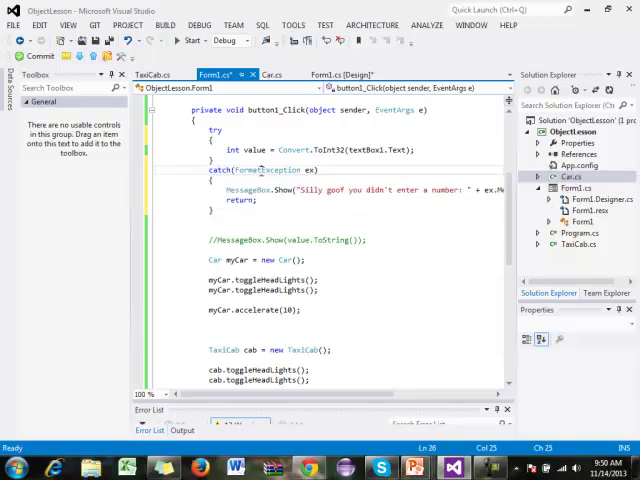
- Select the FormatException type name in the catch (FormatException ex) line
double_click(248, 169)
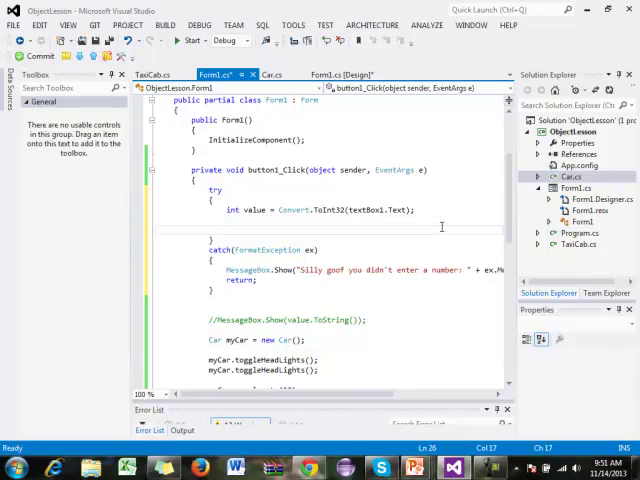
- Add 'double result = 5 / value;' below the Convert line, then run Form1 again
text(double)
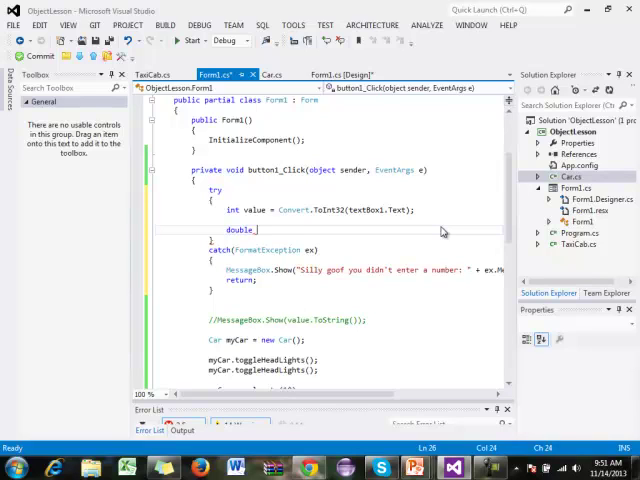
text(result =)
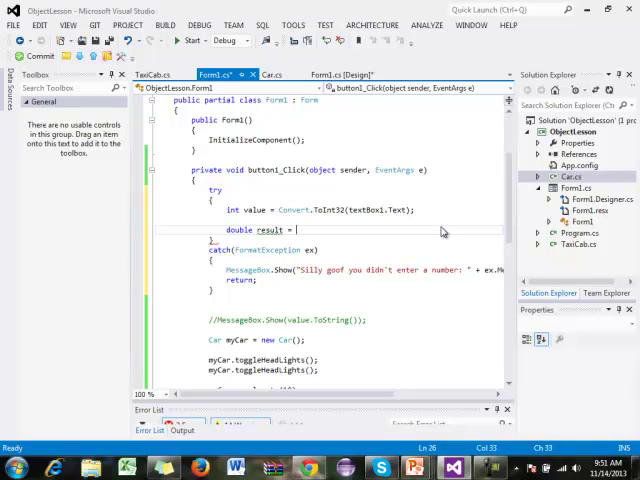
text(5 /)
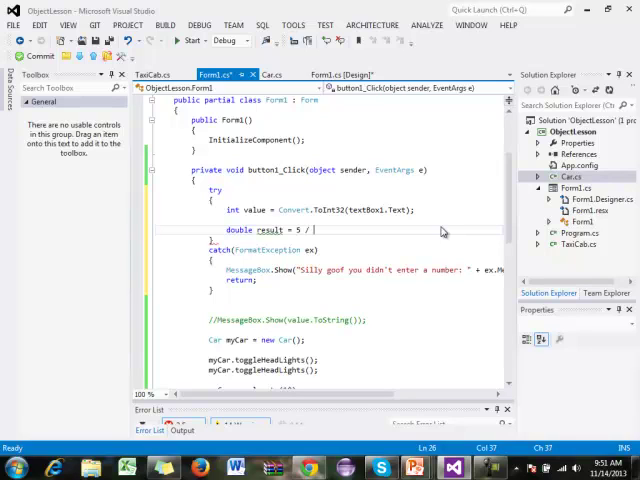
text(value;)
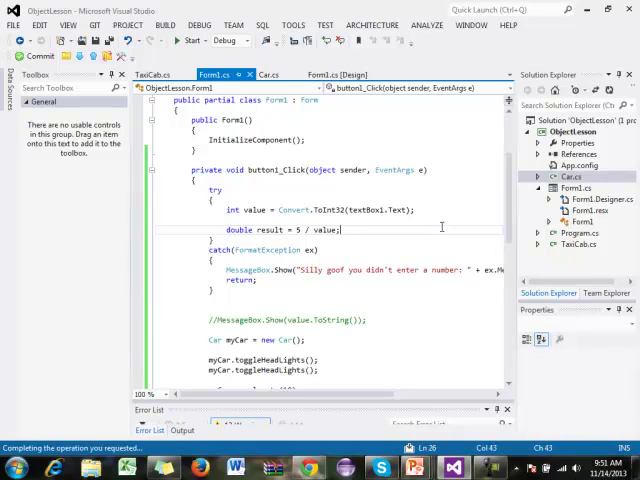
click(186, 40)
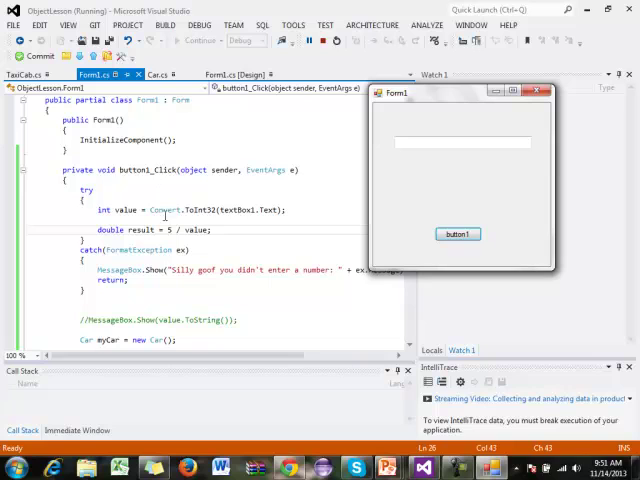
- Restart Form1 and dismiss the 'didn't enter a number' message triggered by letters
click(324, 40)
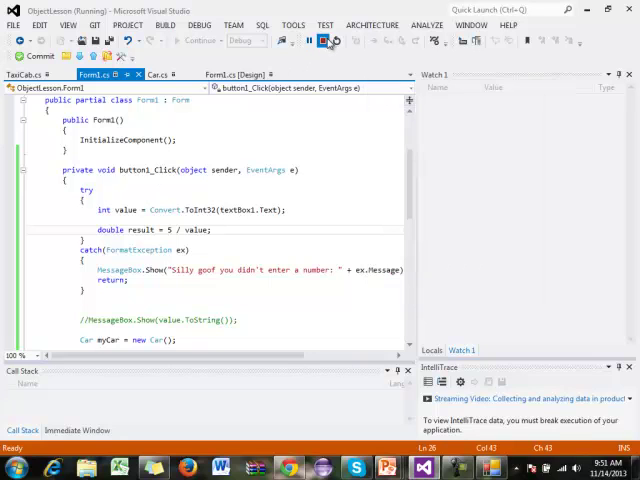
click(324, 40)
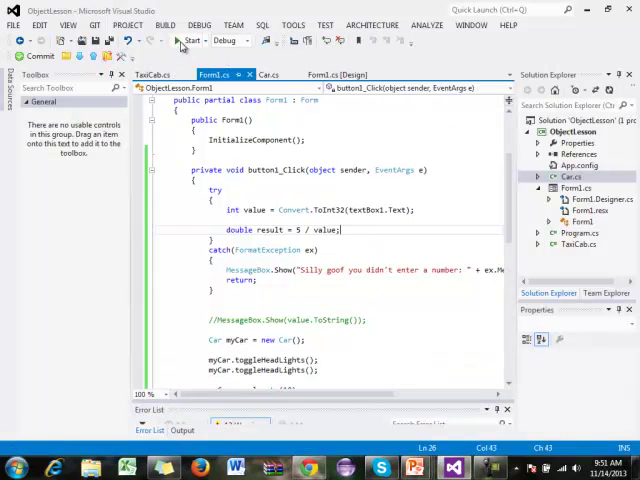
click(183, 40)
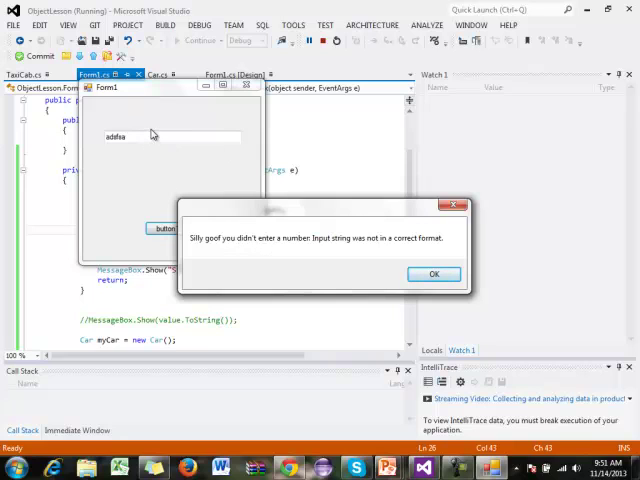
click(433, 274)
text(0)
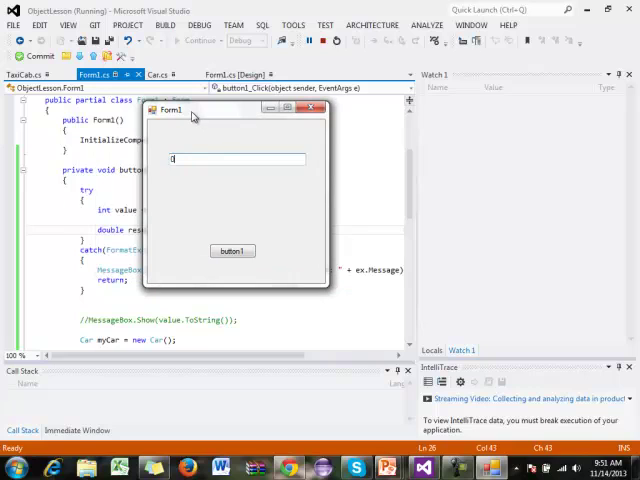
mouse_move(210, 231)
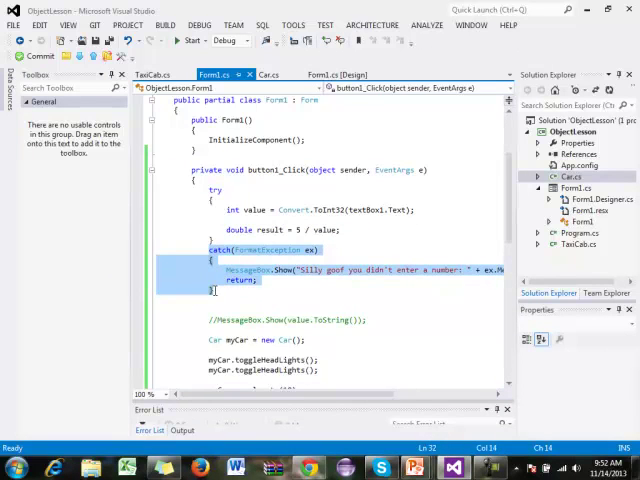
- Add a DivideByZeroException catch showing 'Silly goof can't divide by zero!!' with ex.Message
text(catch (FormatException ex))
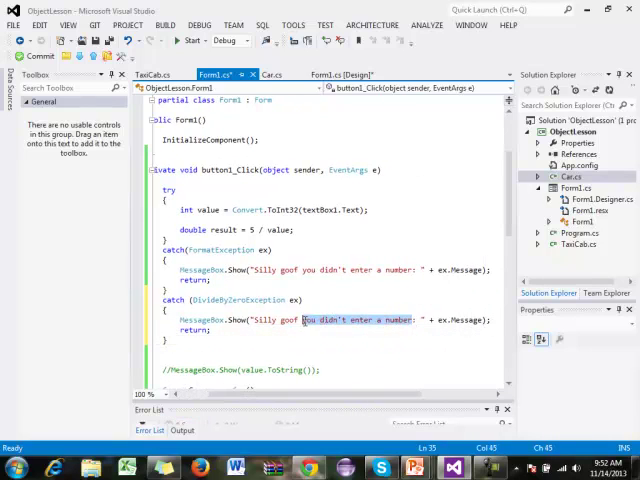
text(can't divid)
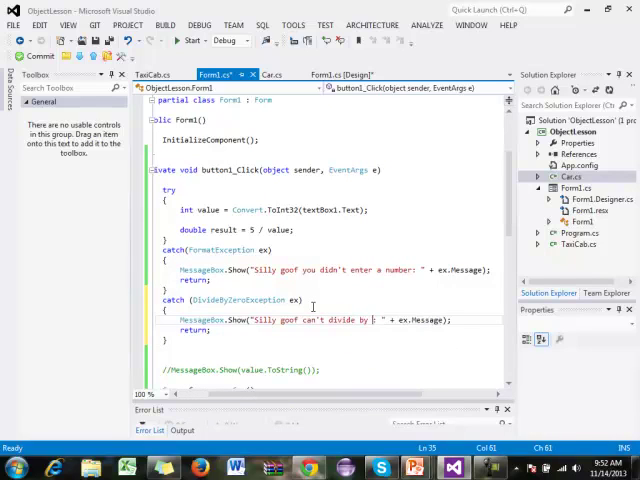
text(zero!!)
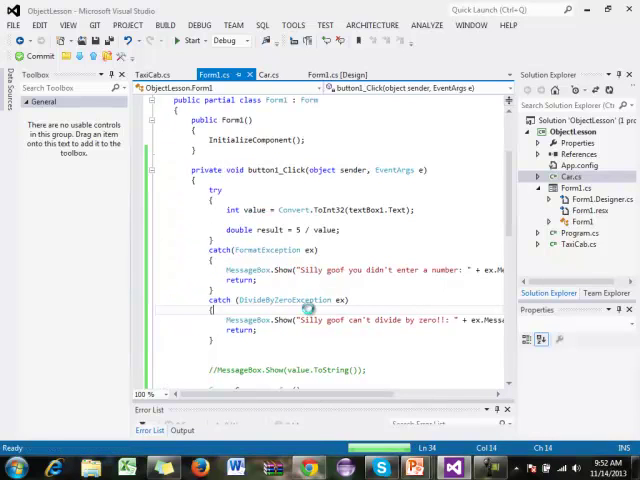
- Rerun Form1 with qwer, dismiss the format error, then select DivideByZeroException
click(187, 40)
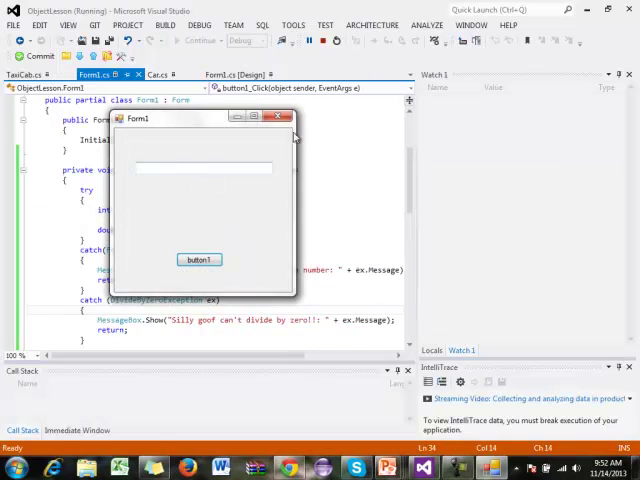
click(199, 259)
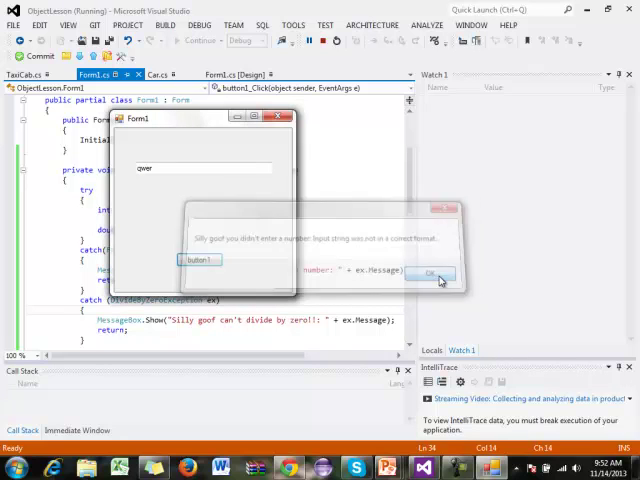
click(429, 274)
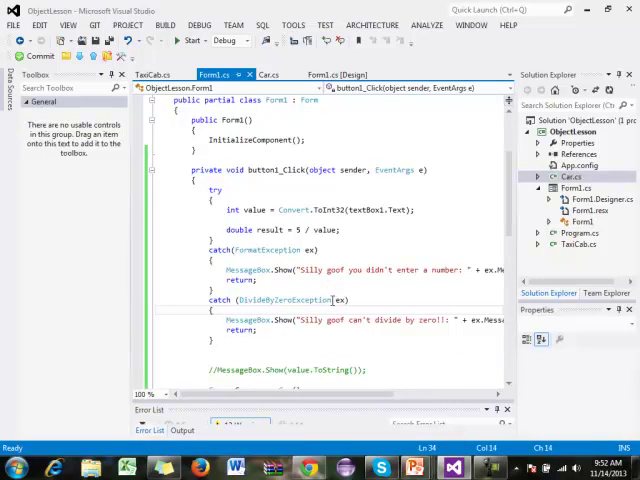
double_click(290, 300)
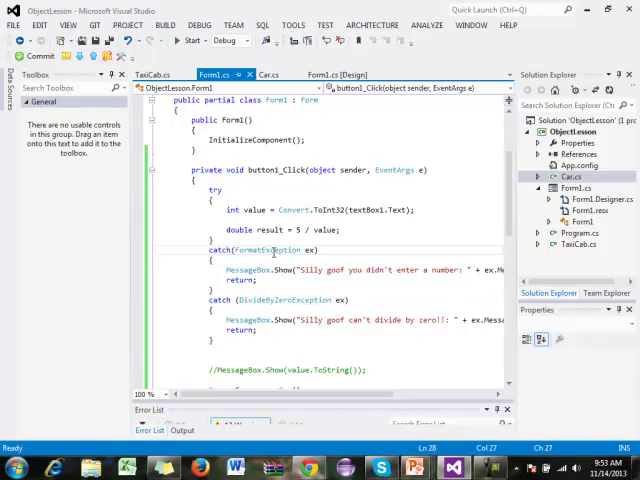
- Select the FormatException type name in the first catch
double_click(270, 250)
text(0)
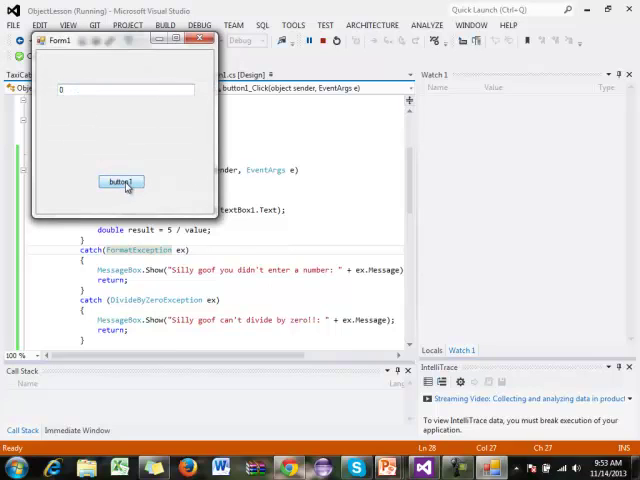
- Test Form1 with 0, asdf and 1, dismissing the divide-by-zero, format and headlight messages
click(120, 181)
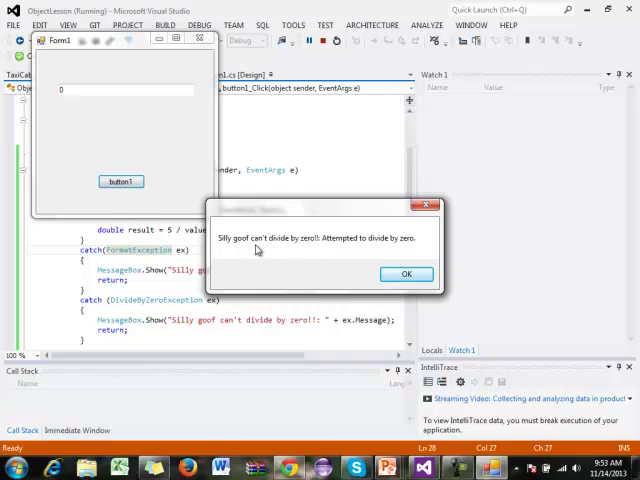
click(406, 274)
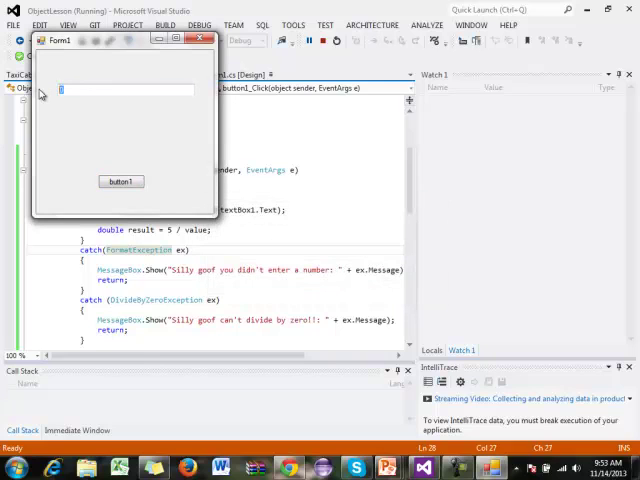
text(asdf)
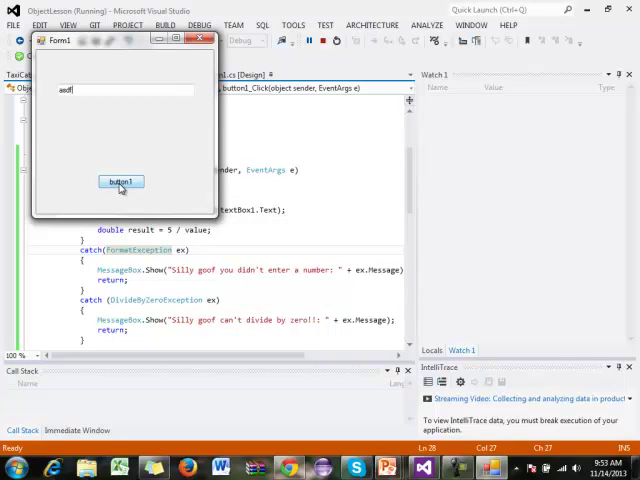
click(121, 181)
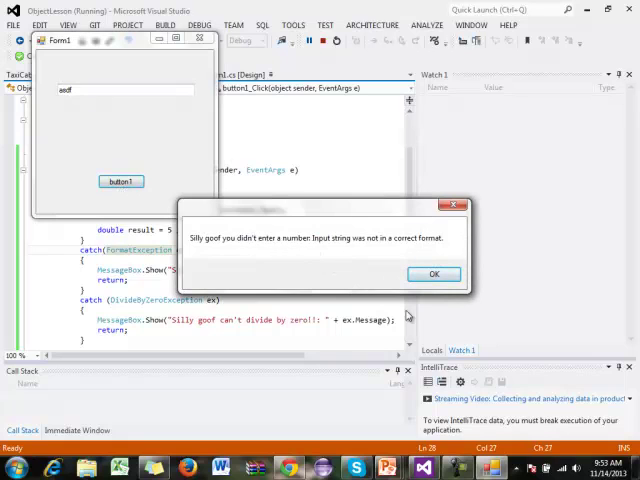
click(434, 273)
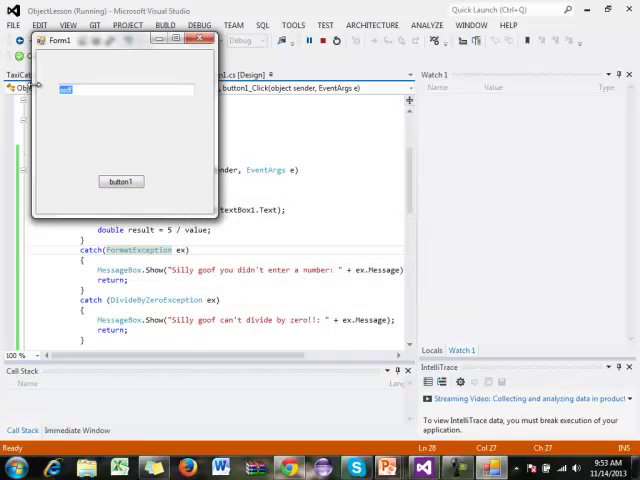
click(120, 181)
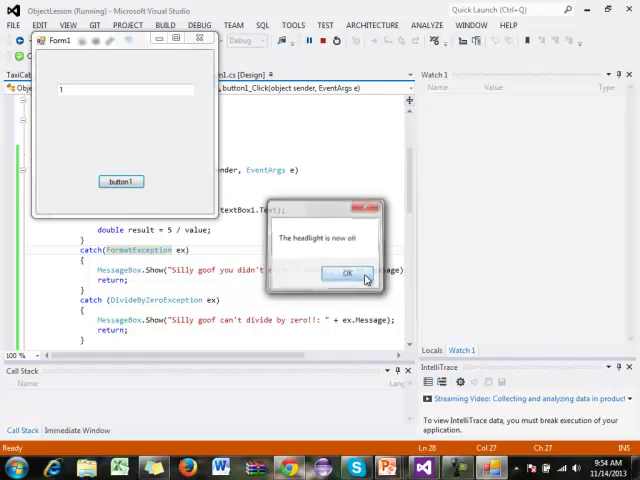
click(346, 273)
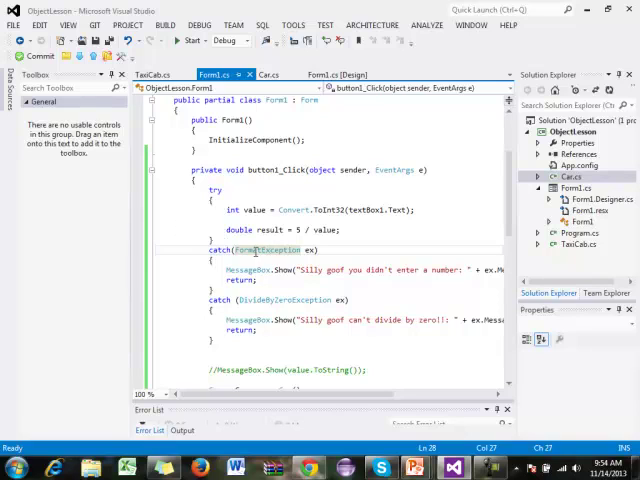
- Change the first catch's type from FormatException to Exception
text(Exception)
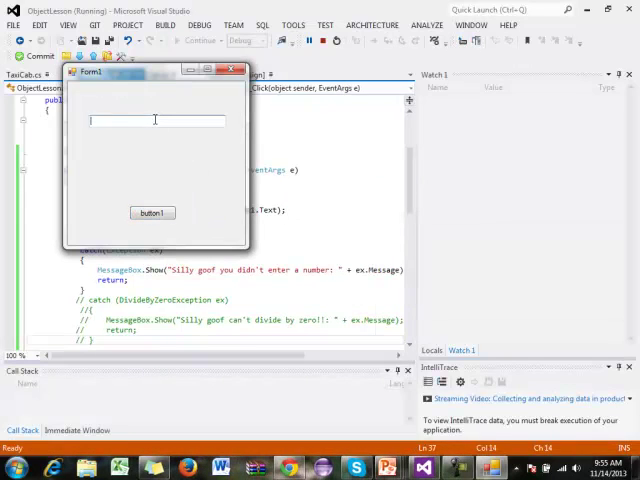
- Enter 0 in Form1 and dismiss the general catch's 'Attempted to divide by zero.' message
click(152, 213)
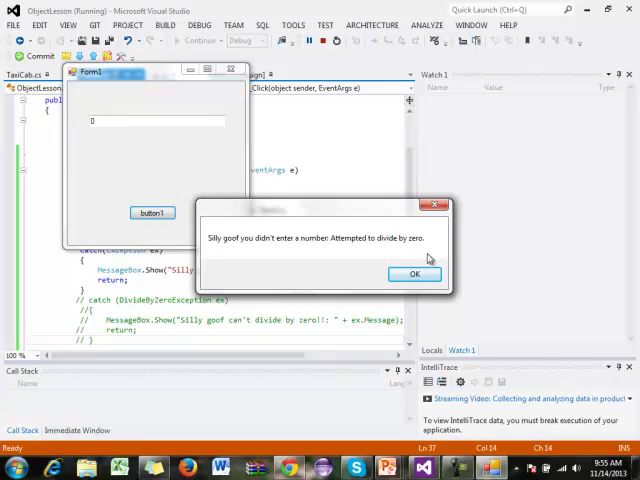
click(414, 274)
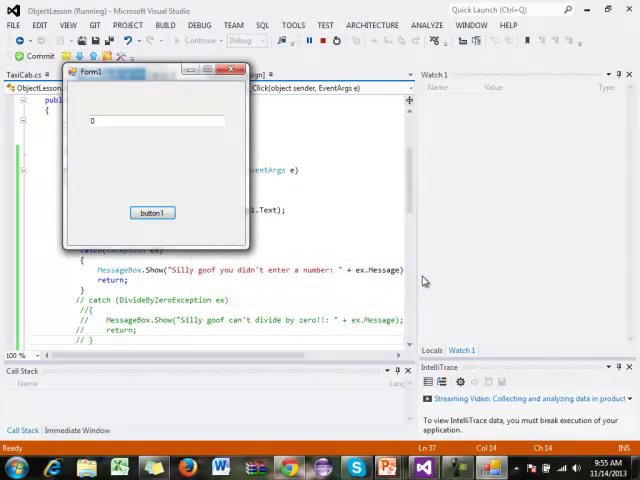